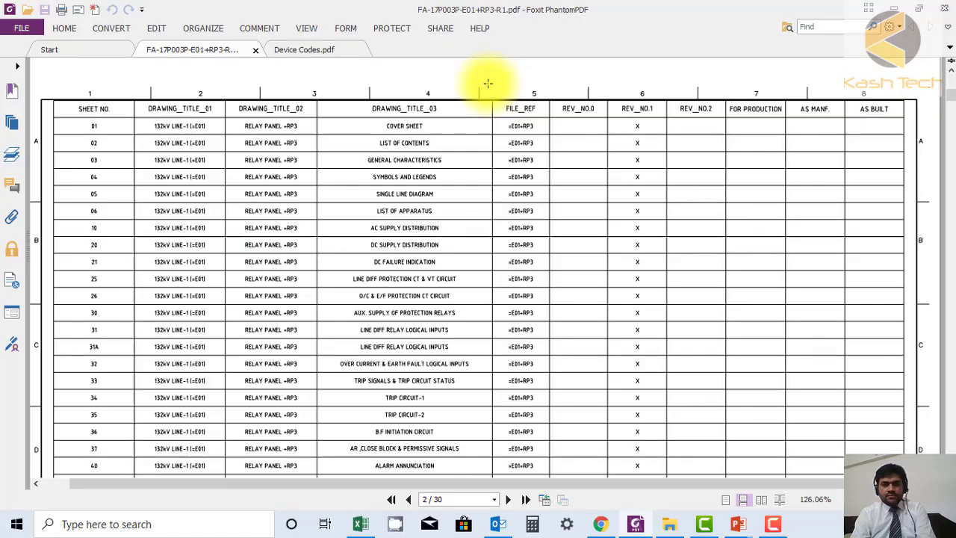
mouse_move(441, 153)
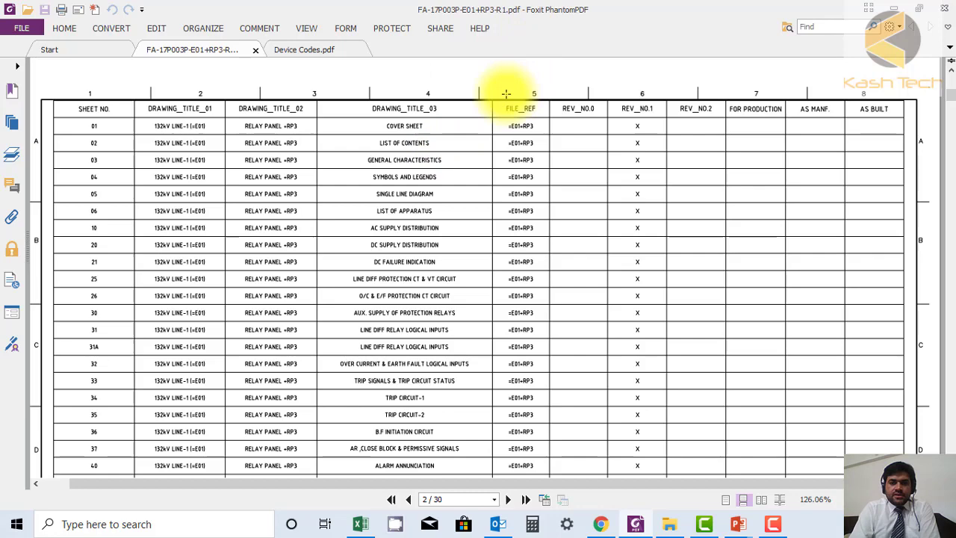
scroll("down", 3)
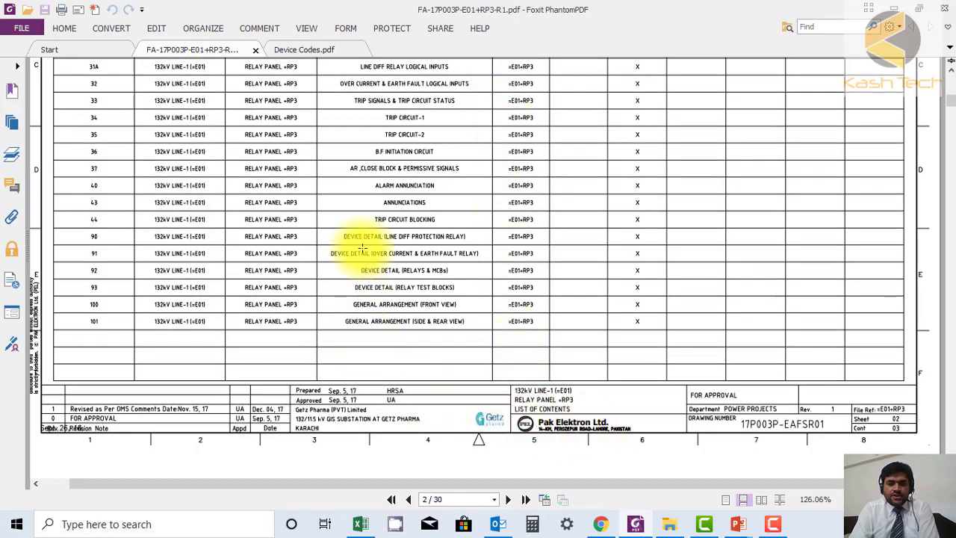
scroll("up", 3)
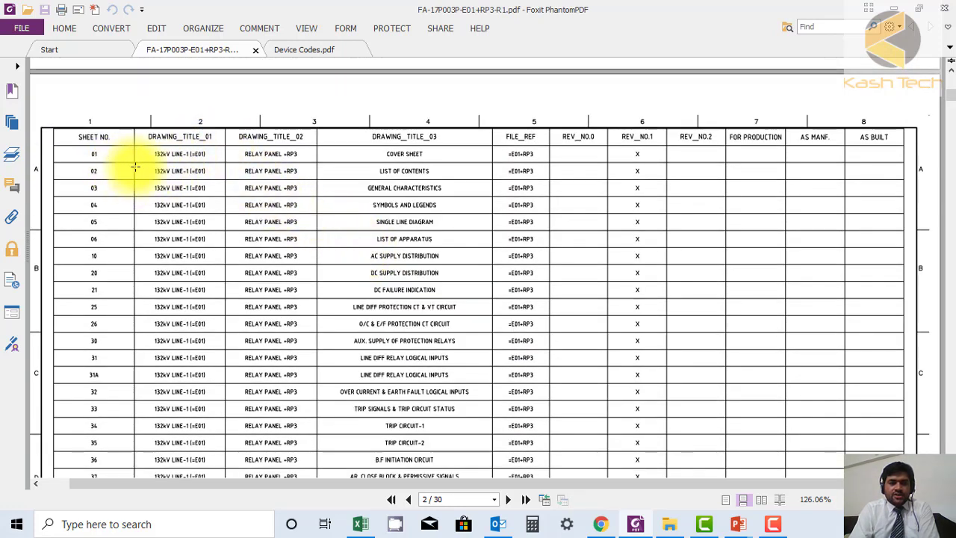
mouse_move(356, 153)
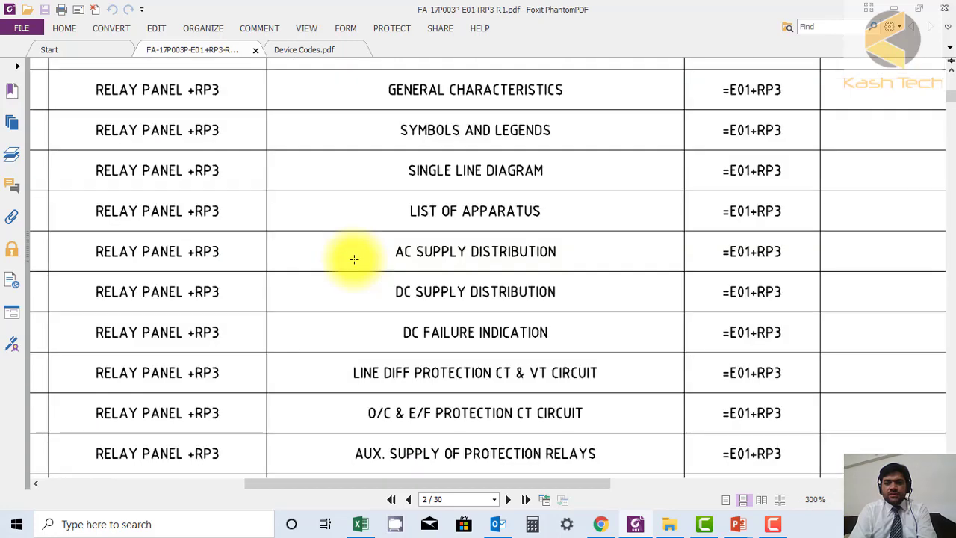
scroll("up", 3)
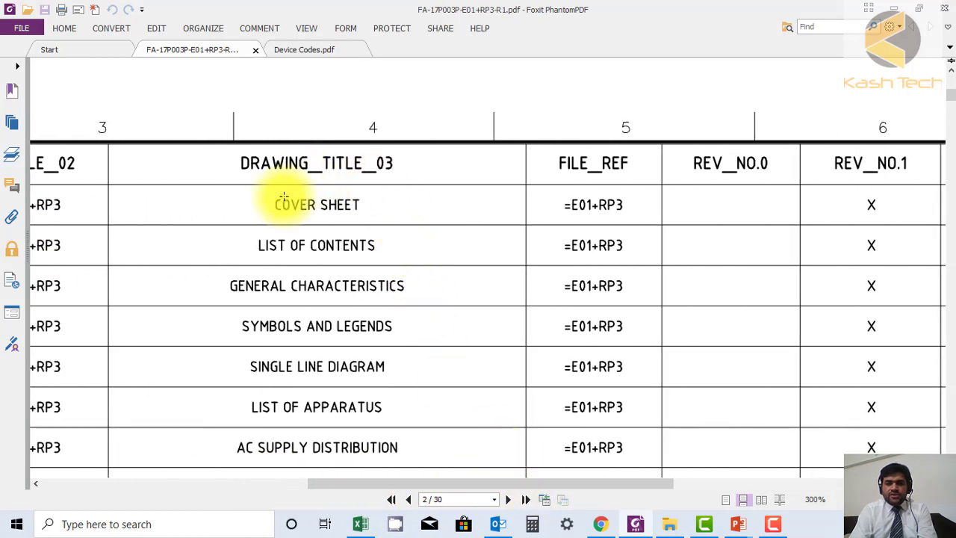
mouse_move(379, 244)
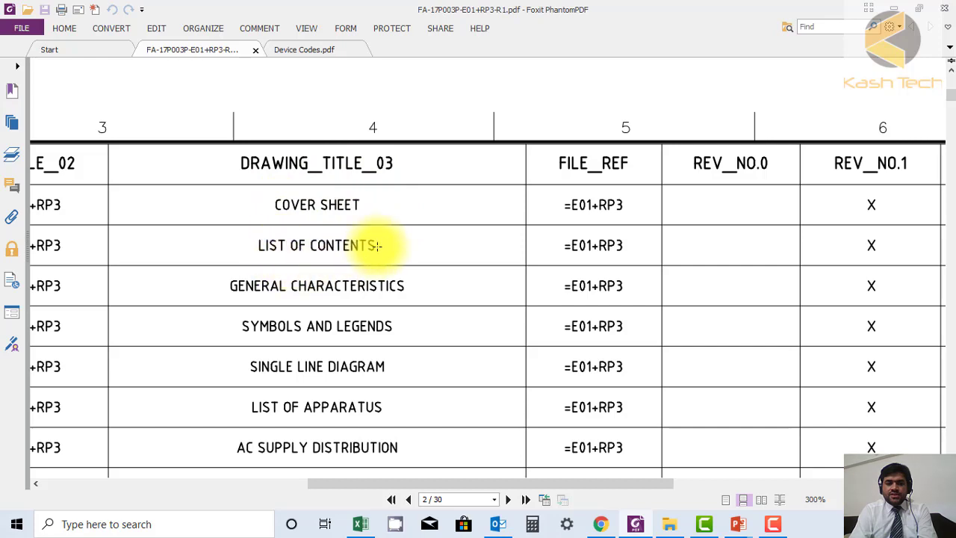
mouse_move(356, 326)
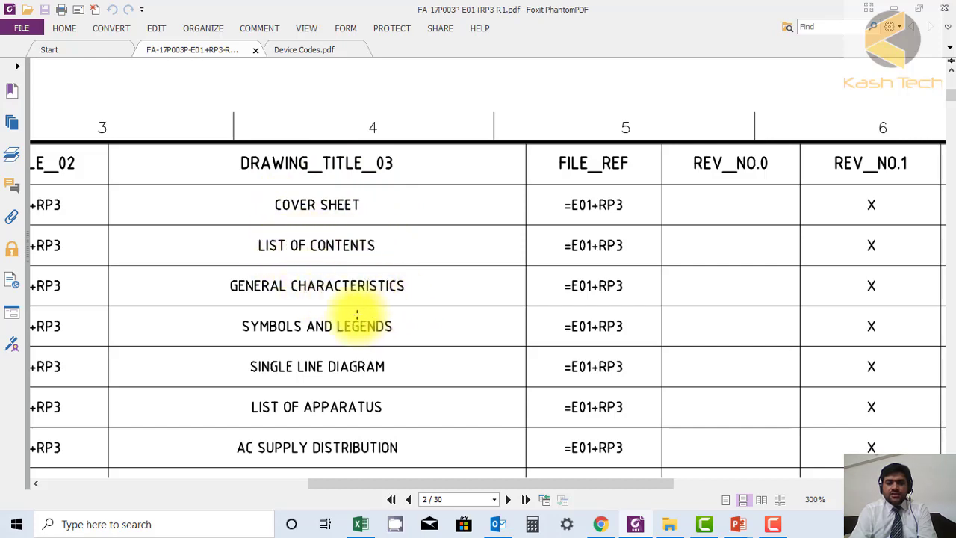
scroll("down", 3)
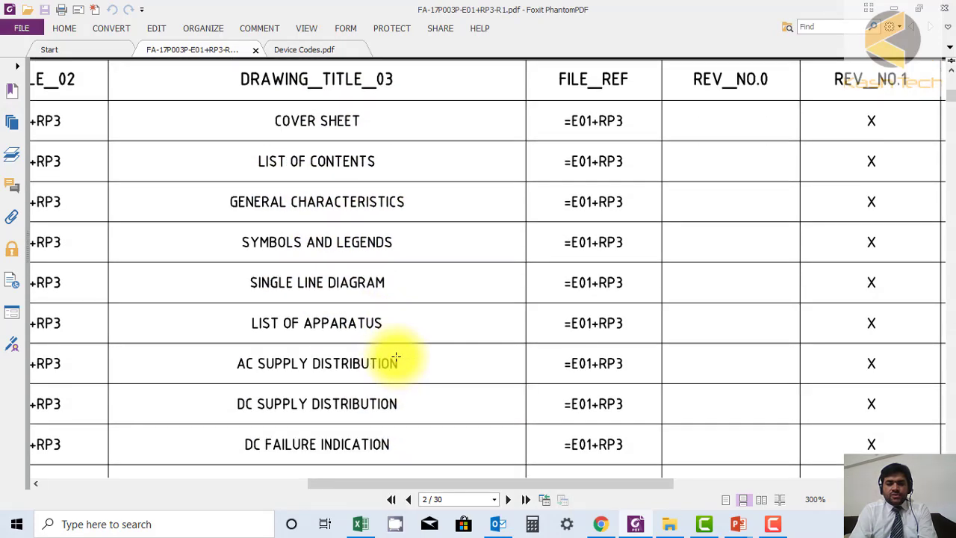
scroll("down", 3)
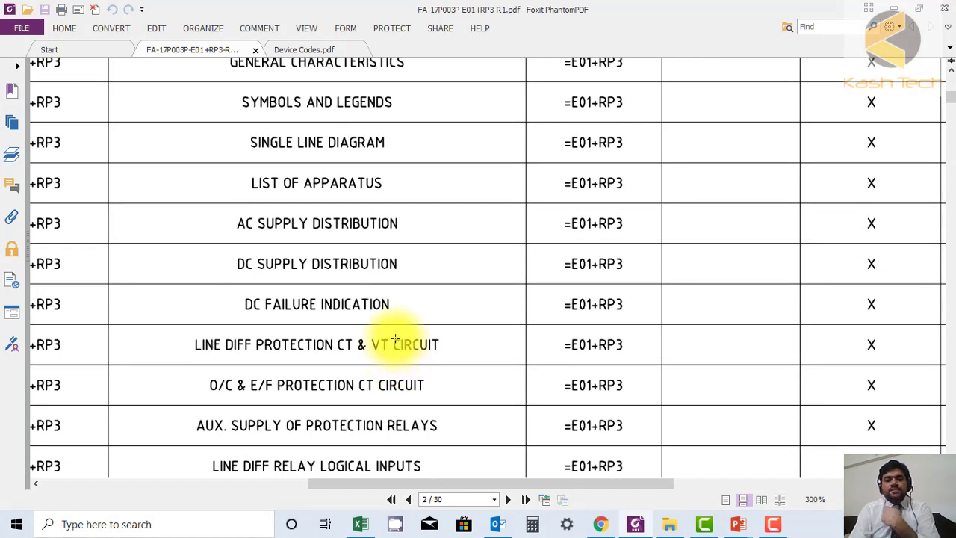
mouse_move(382, 283)
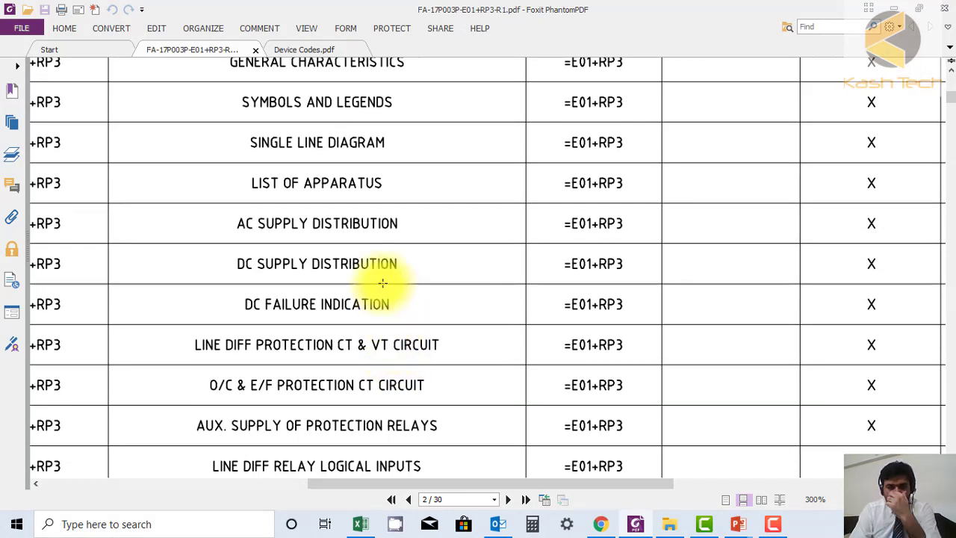
mouse_move(414, 462)
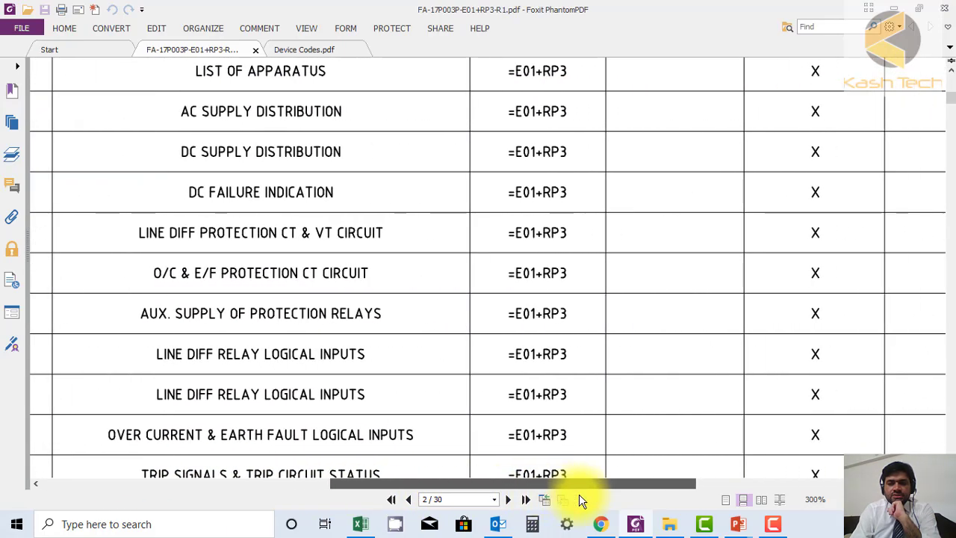
scroll("up", 3)
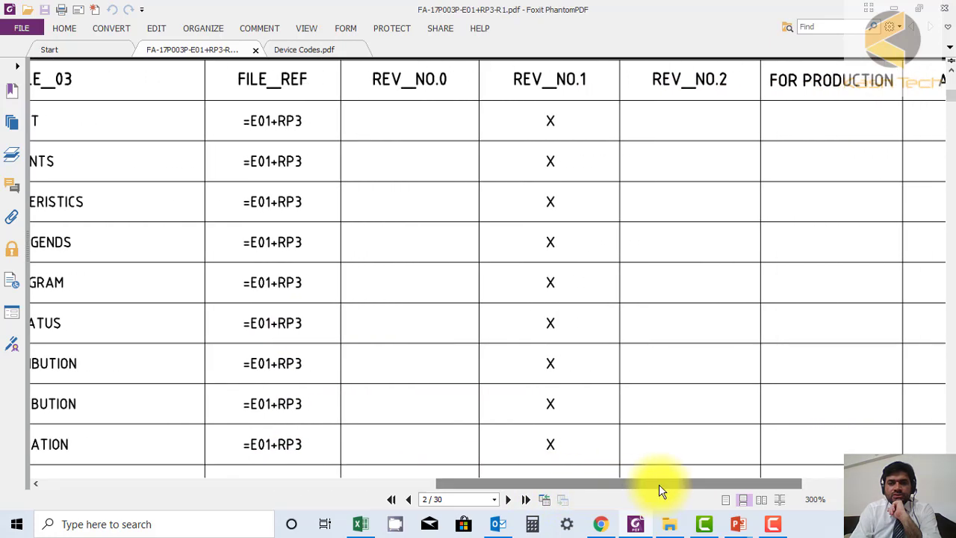
mouse_move(550, 138)
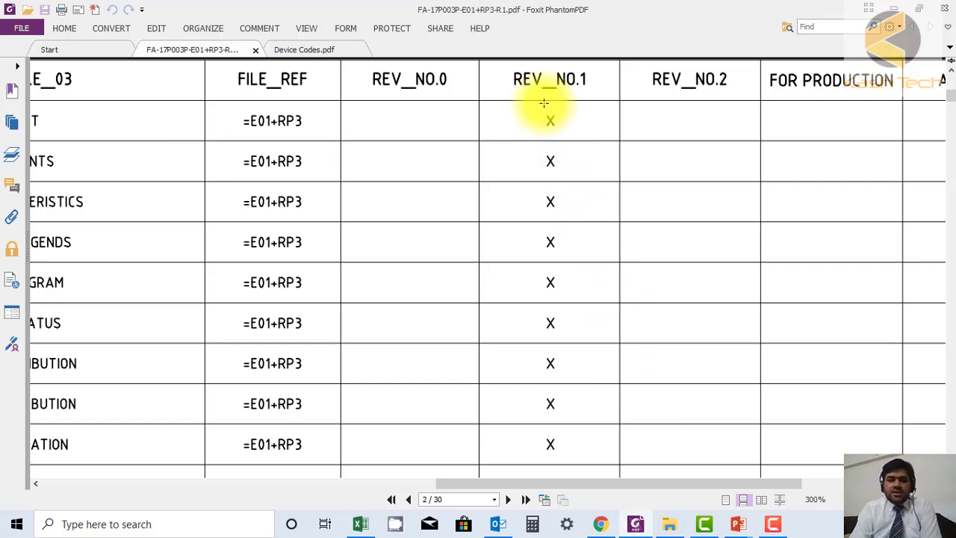
scroll("down", 3)
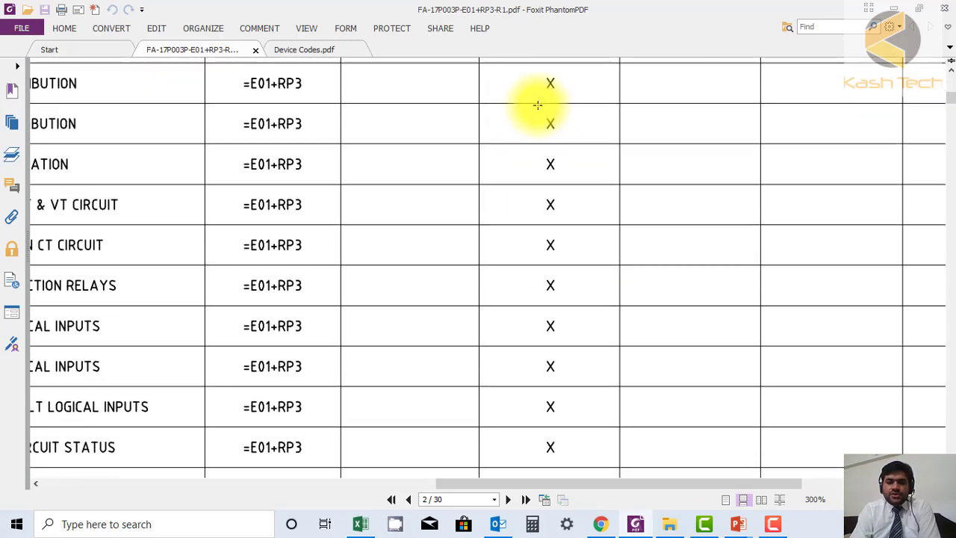
scroll("down", 3)
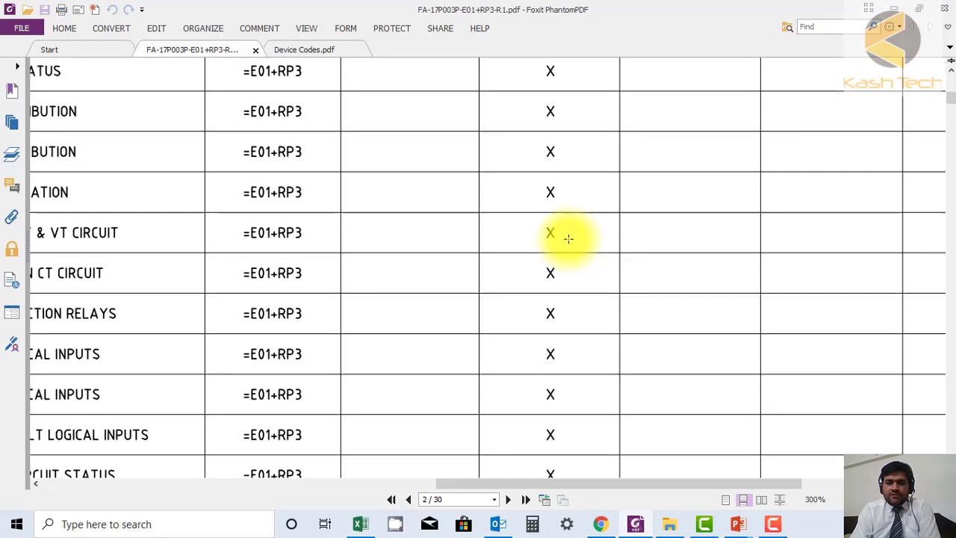
scroll("up", 3)
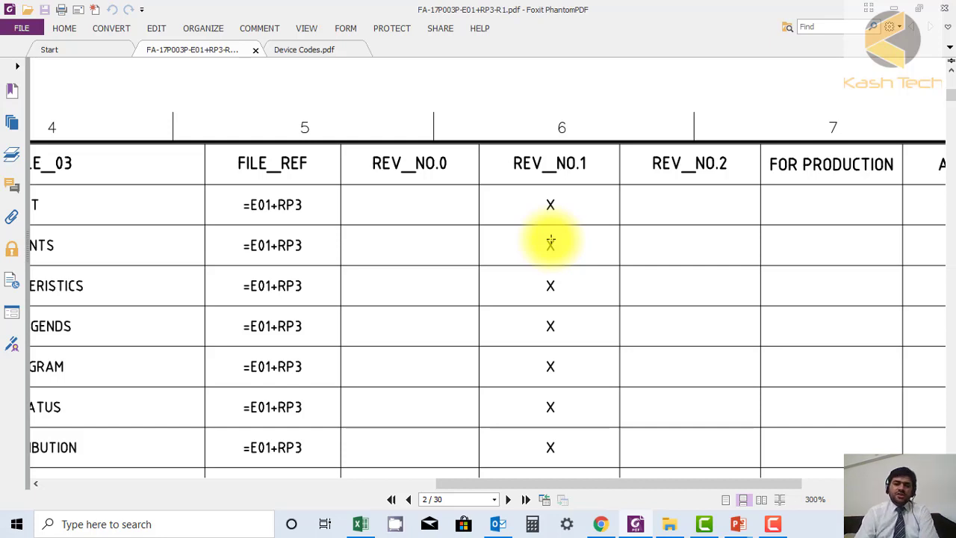
mouse_move(405, 230)
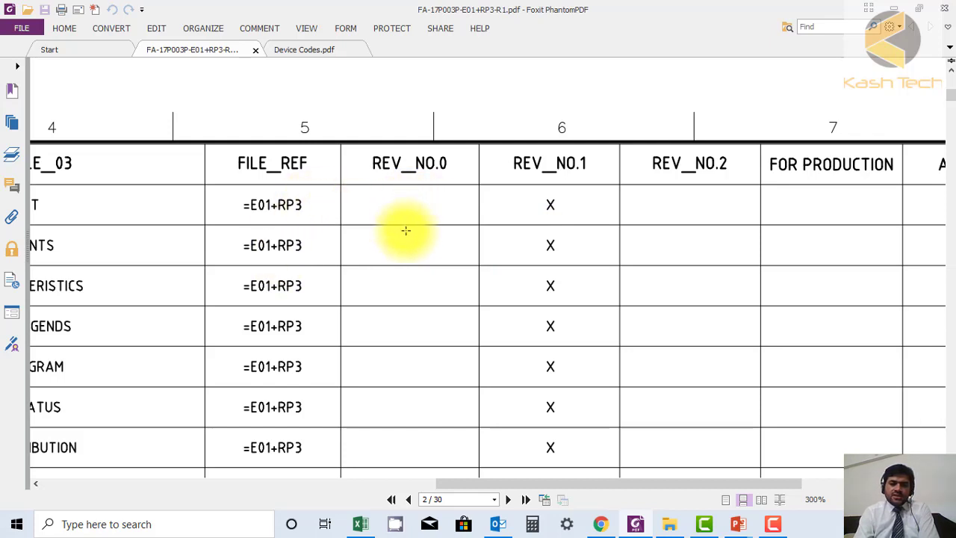
mouse_move(423, 261)
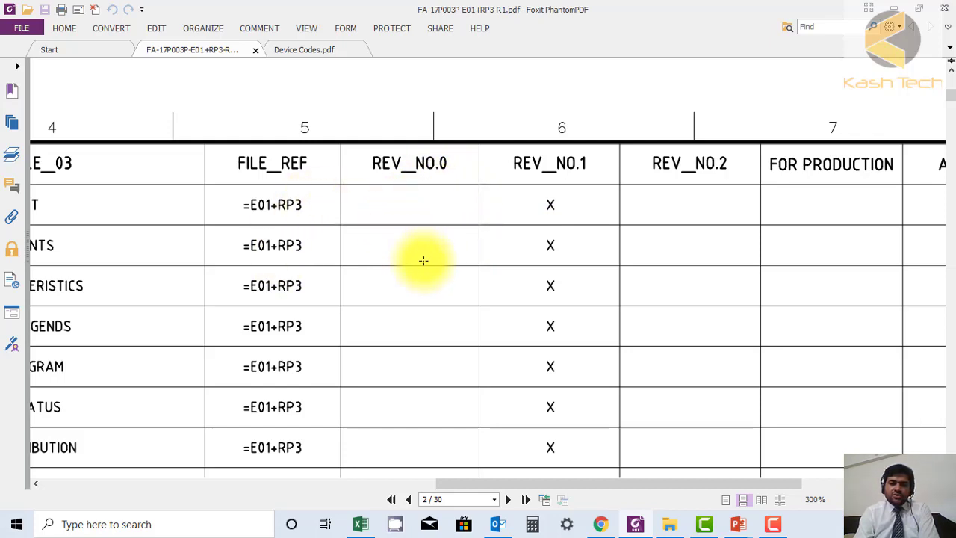
mouse_move(486, 249)
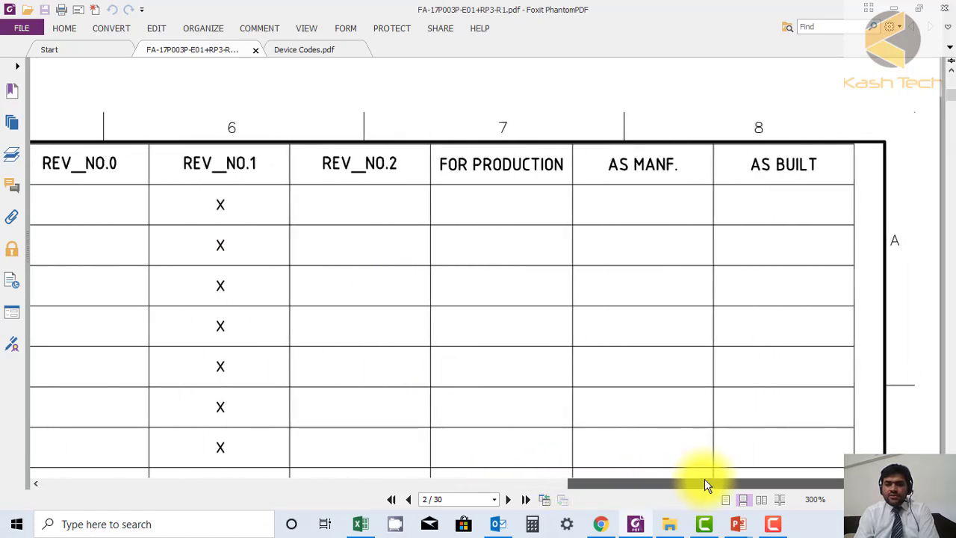
mouse_move(584, 204)
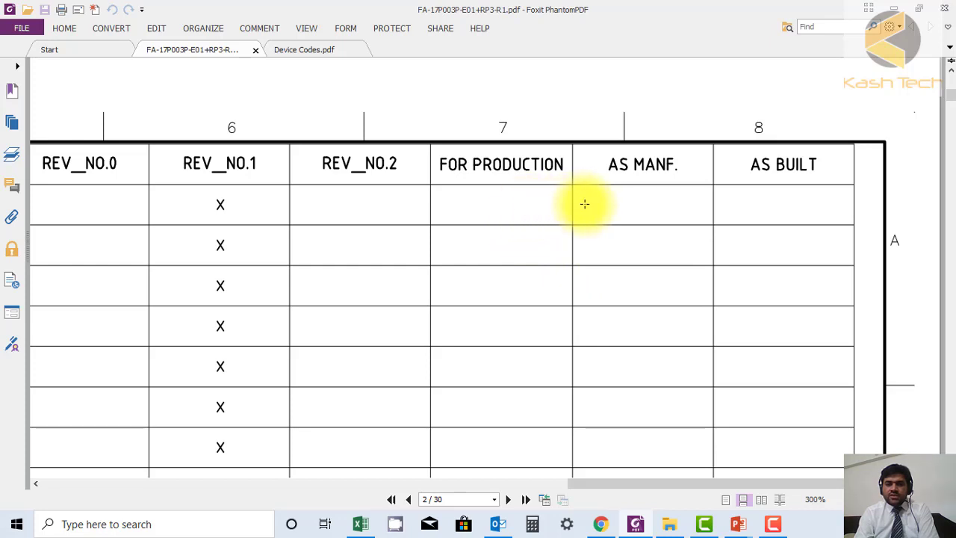
mouse_move(639, 208)
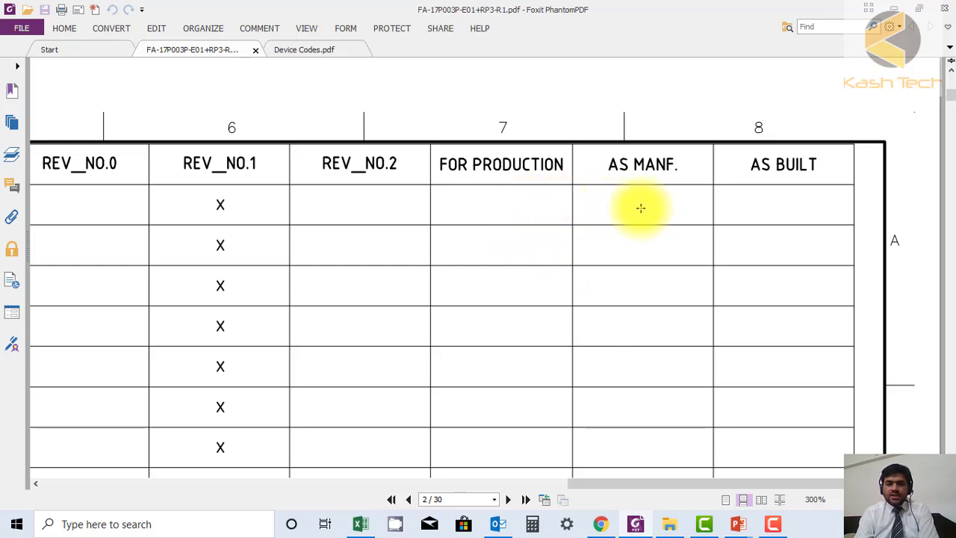
mouse_move(304, 204)
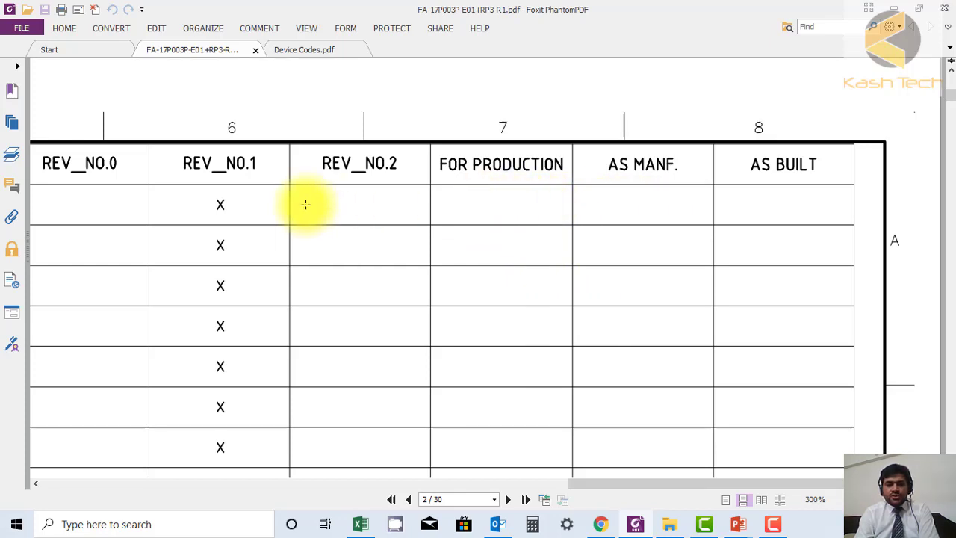
scroll("down", 3)
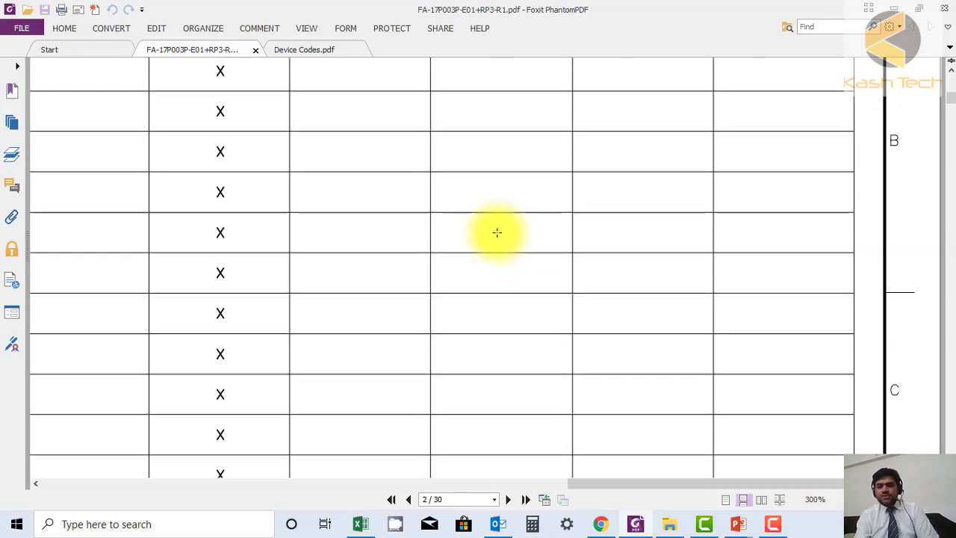